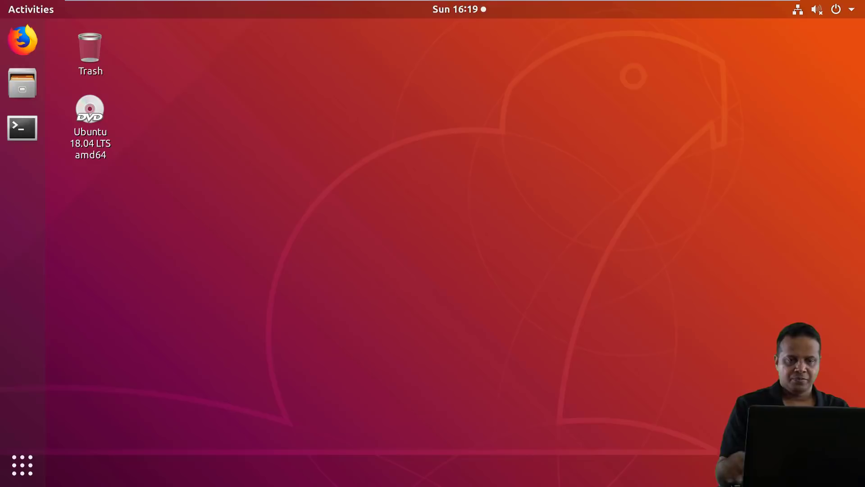
{"action": "mouse_move", "coordinate": [451, 176]}
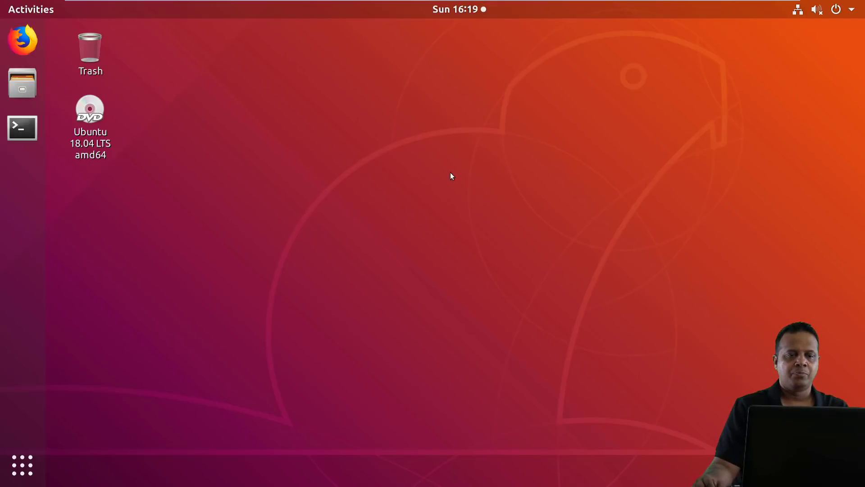
{"action": "mouse_move", "coordinate": [469, 133]}
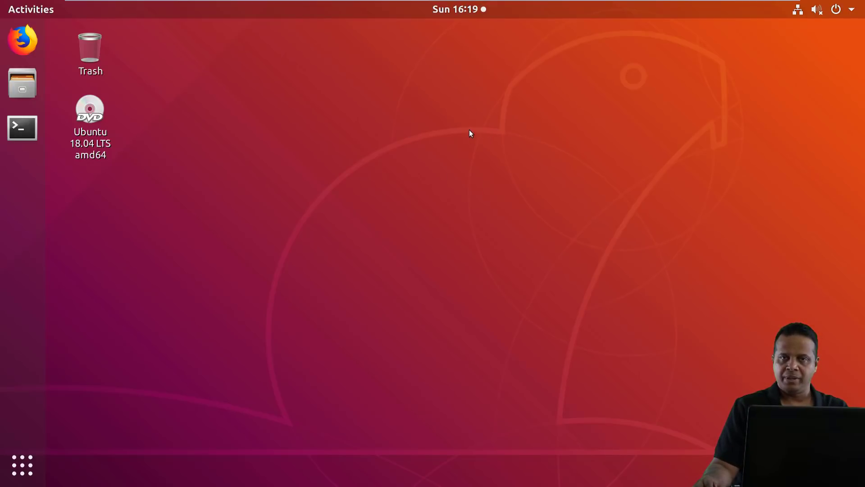
Launch a terminal window from the Terminal icon in the dock
{"action": "left_click", "coordinate": [22, 127]}
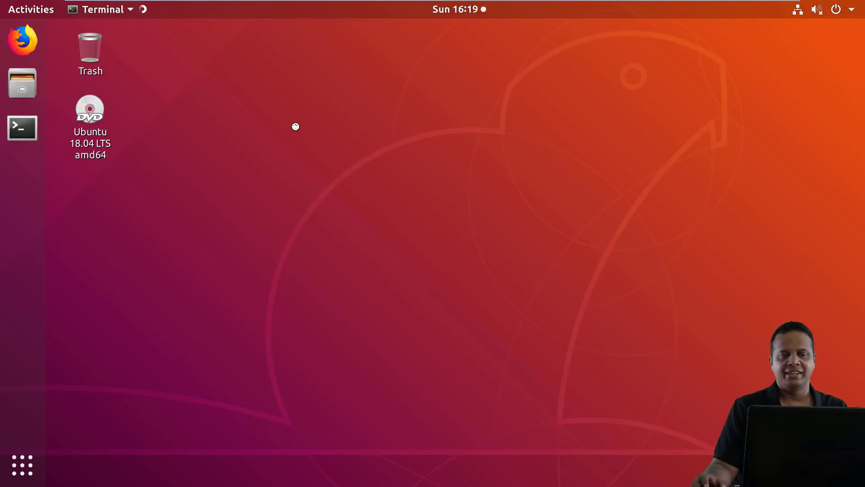
Run sudo apt update with the password until 98 packages are reported upgradable
{"action": "left_click", "coordinate": [22, 128]}
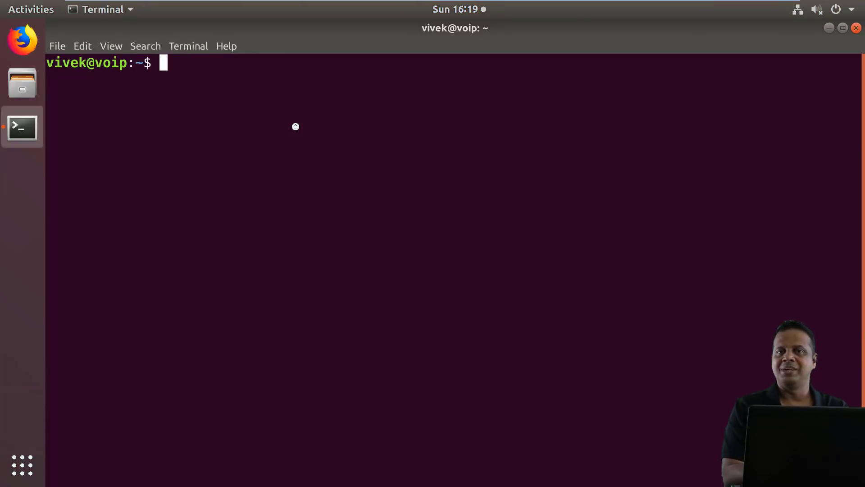
{"action": "type", "text": "s"}
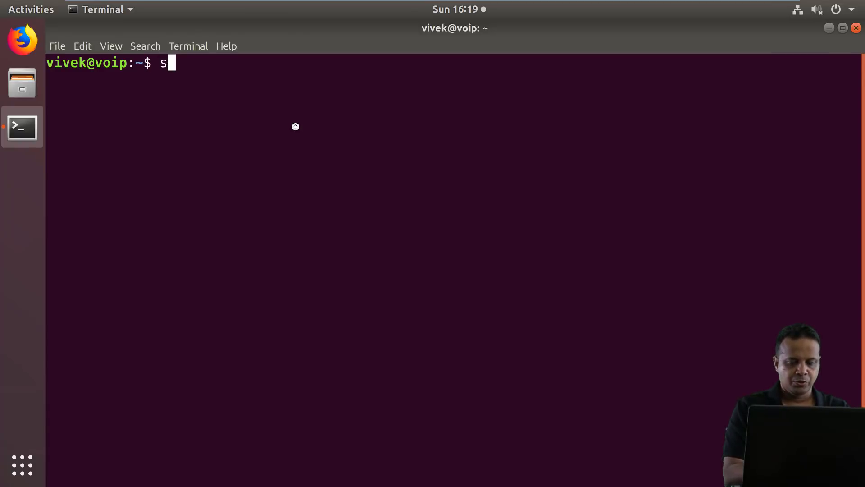
{"action": "type", "text": "udo apt update"}
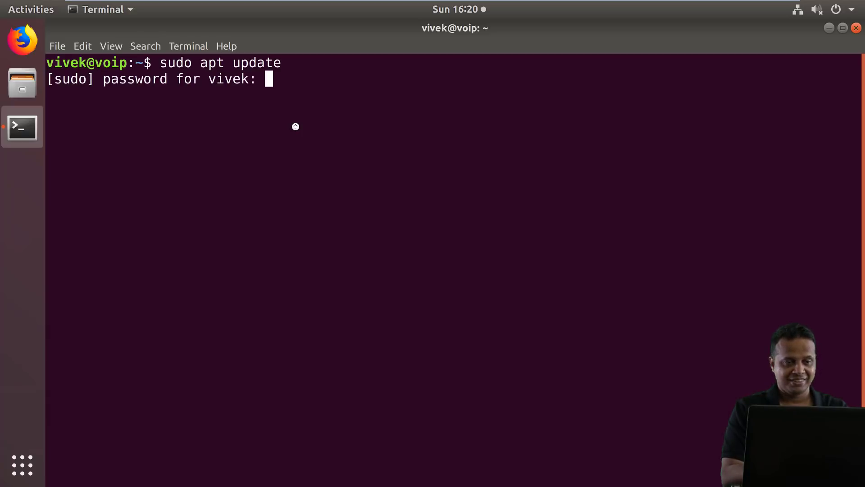
{"action": "key", "text": "Return"}
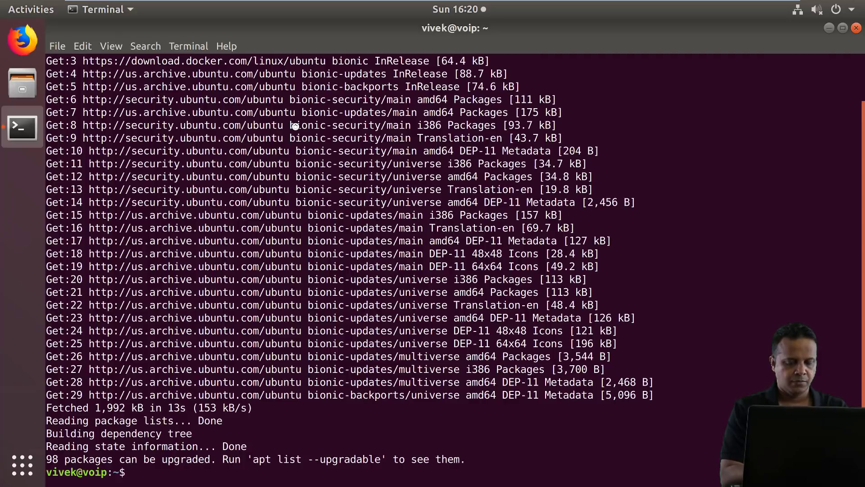
Correct a misspelled query and run sudo apt-cache madison wireshark, showing version 2.4.5-1
{"action": "type", "text": "sudo apt update"}
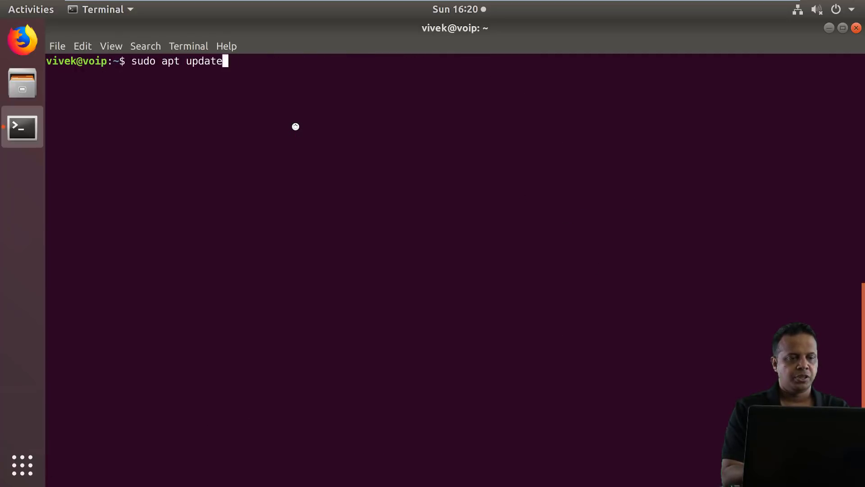
{"action": "key", "text": "BackSpace"}
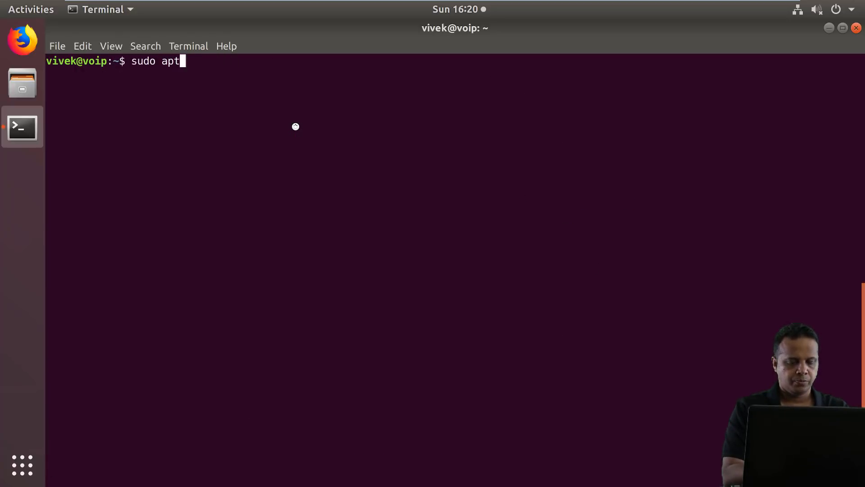
{"action": "type", "text": "-cache madison wiresahrk"}
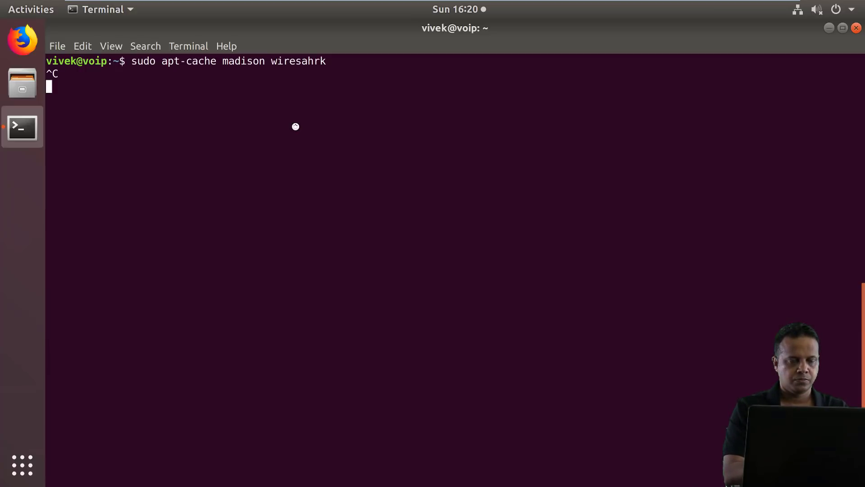
{"action": "key", "text": "ctrl+c"}
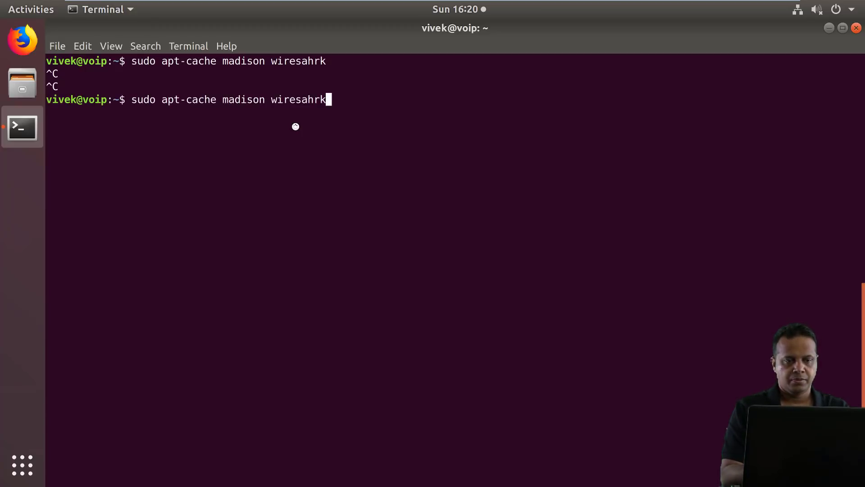
{"action": "key", "text": "BackSpace"}
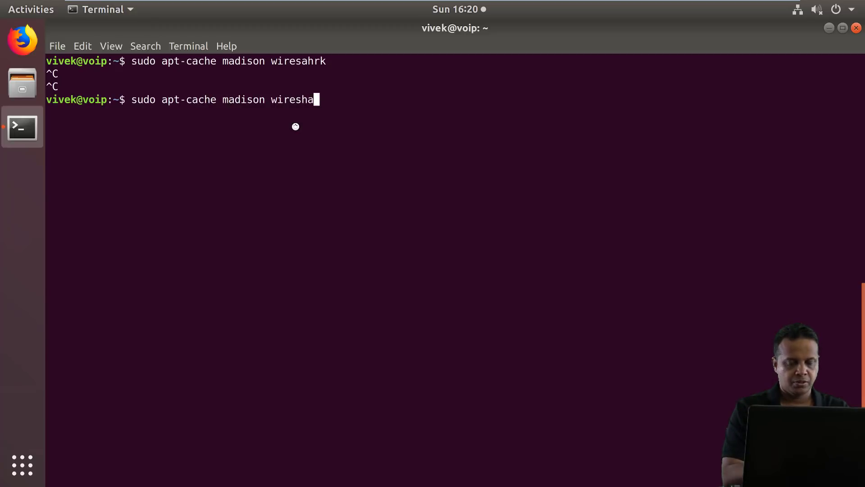
{"action": "key", "text": "Return"}
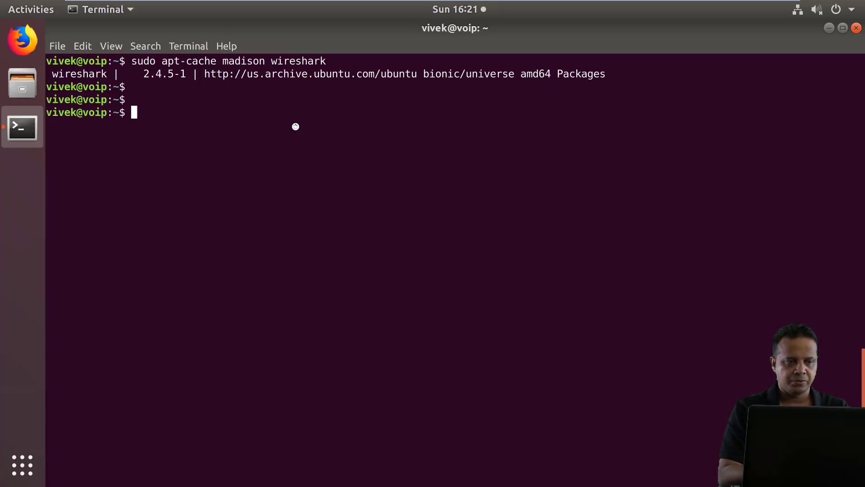
{"action": "key", "text": "Return"}
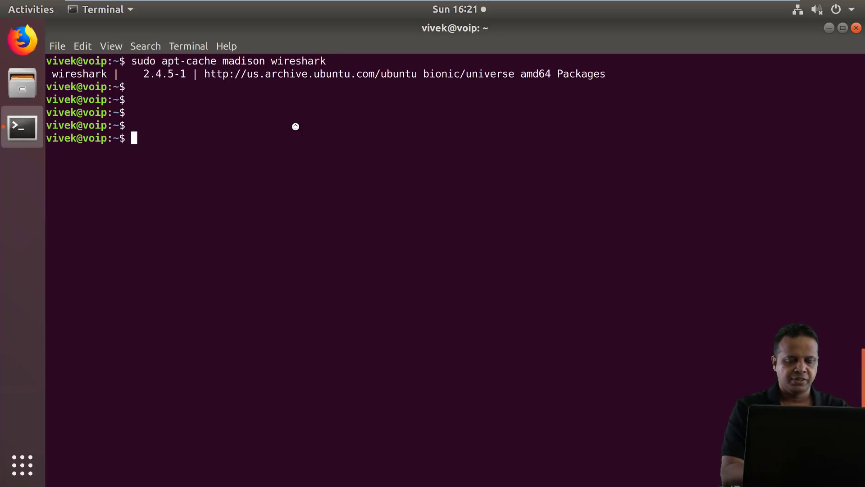
Run sudo apt-add-repository ppa:wireshark-dev/stable to add the stable PPA
{"action": "type", "text": "sudo"}
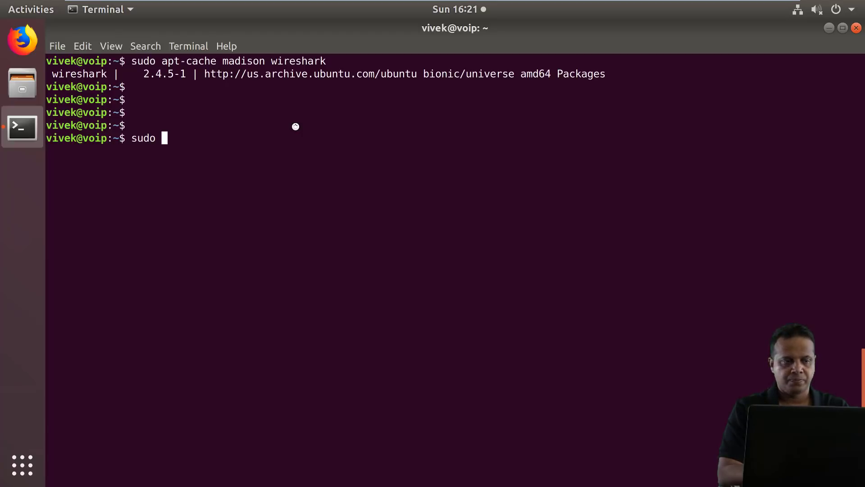
{"action": "type", "text": "apt"}
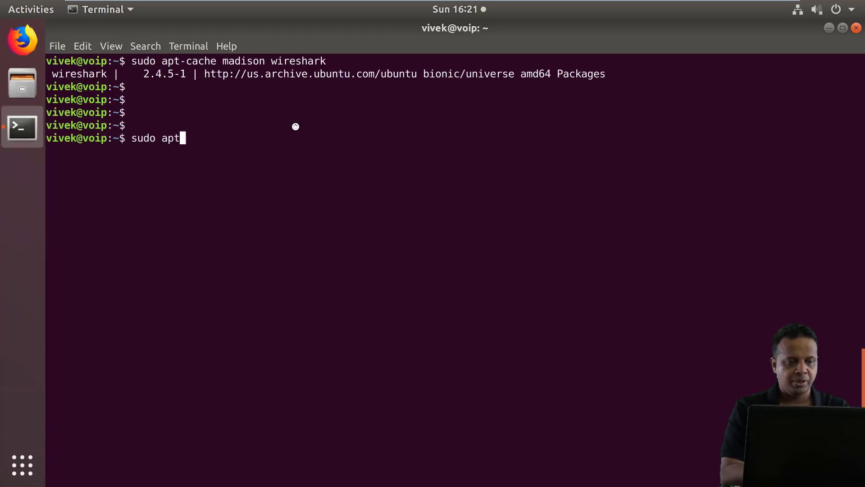
{"action": "type", "text": "-rep"}
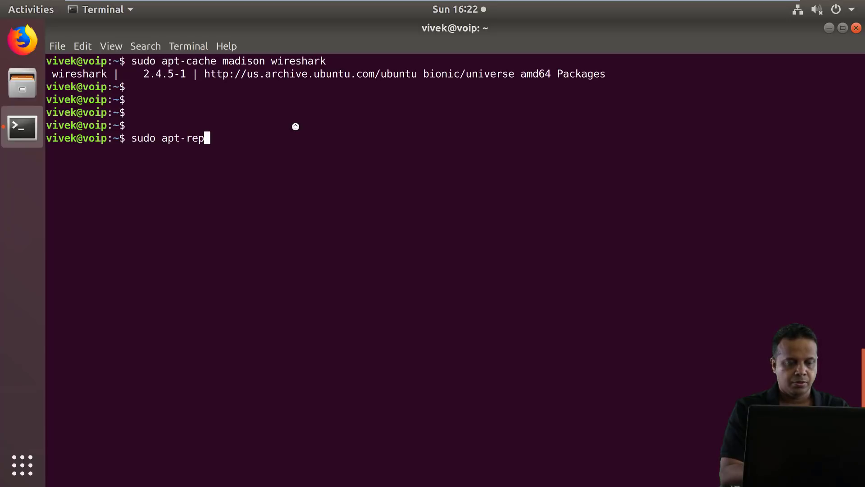
{"action": "type", "text": "add-repository"}
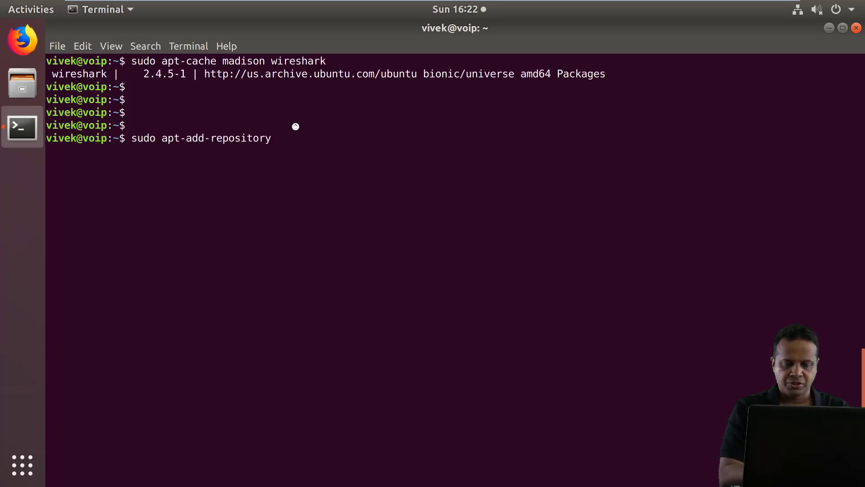
{"action": "type", "text": "ppa"}
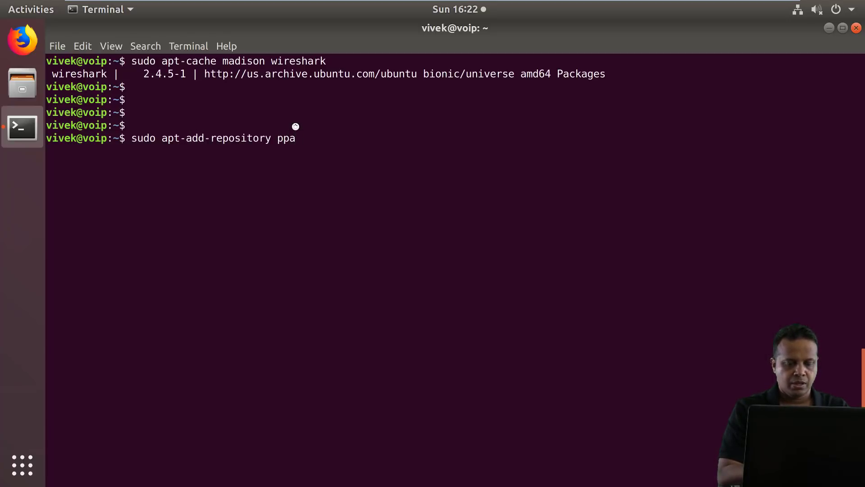
{"action": "type", "text": ":wireshark-de"}
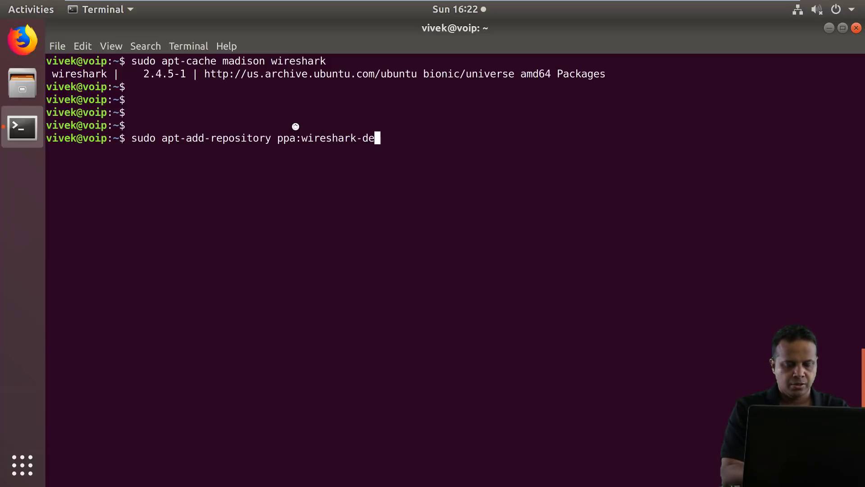
{"action": "type", "text": "v/stable"}
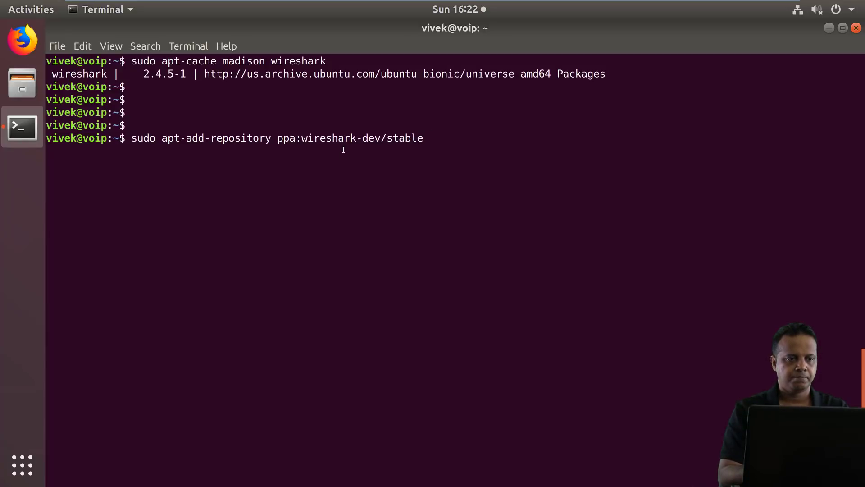
{"action": "key", "text": "Return"}
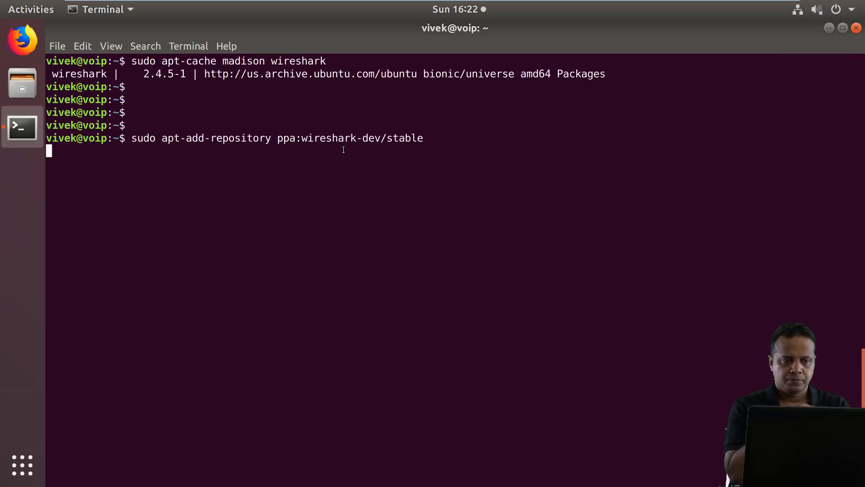
Confirm adding the wireshark-dev/stable PPA and let its package lists download
{"action": "key", "text": "Return"}
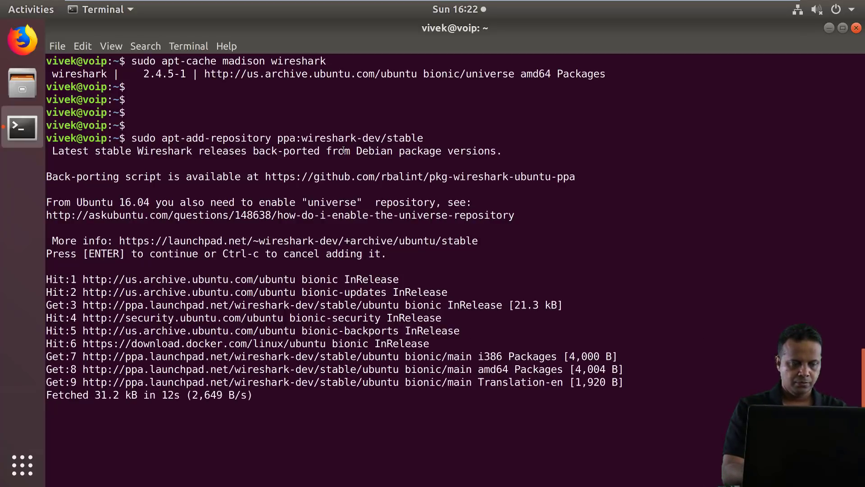
{"action": "key", "text": "Return"}
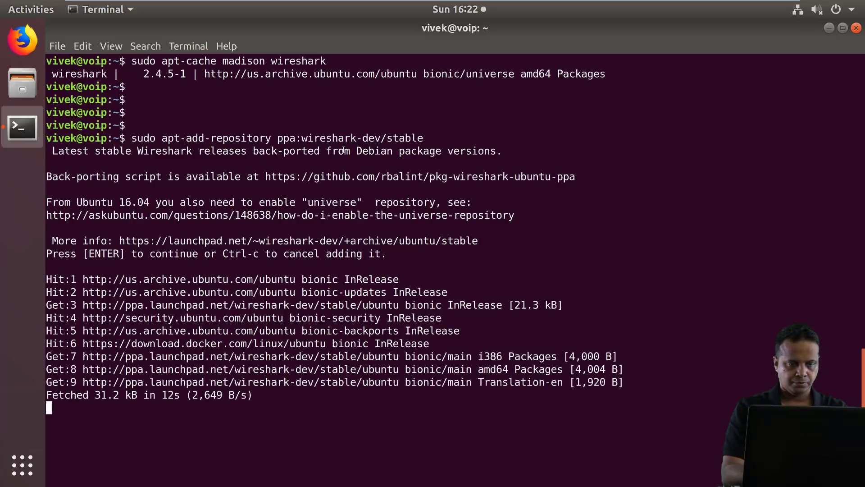
{"action": "key", "text": "Return"}
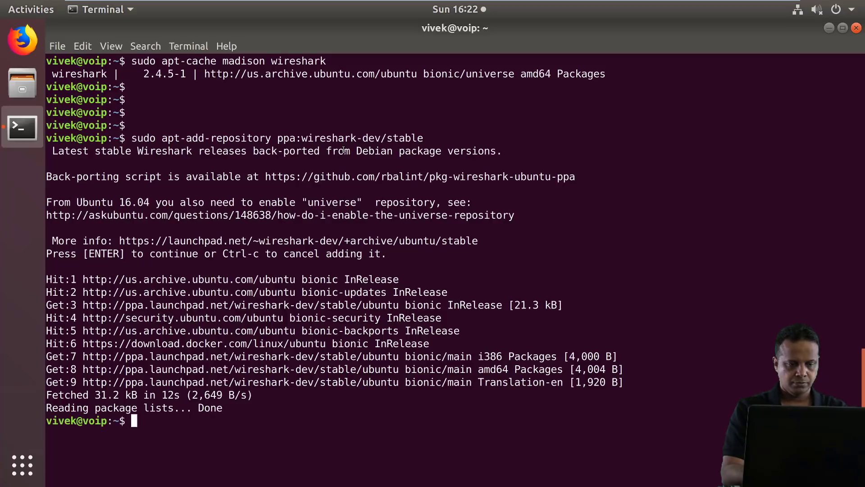
{"action": "key", "text": "Return"}
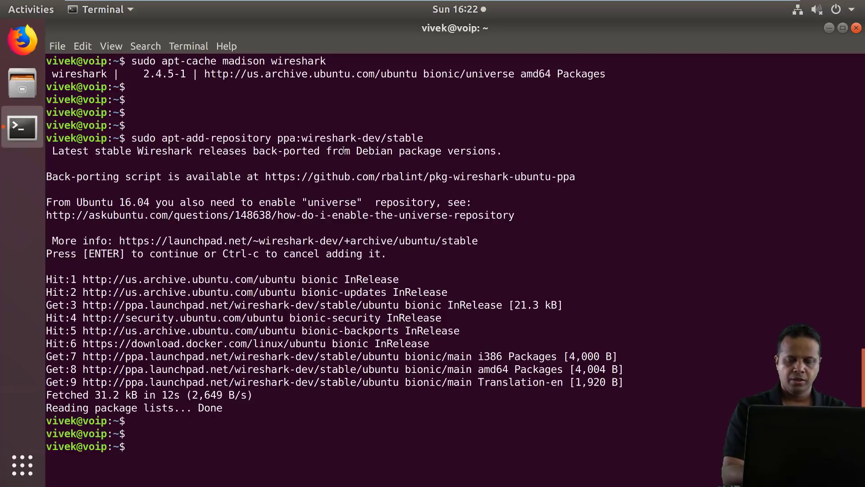
{"action": "type", "text": "sudo apt-cache madison wireshark"}
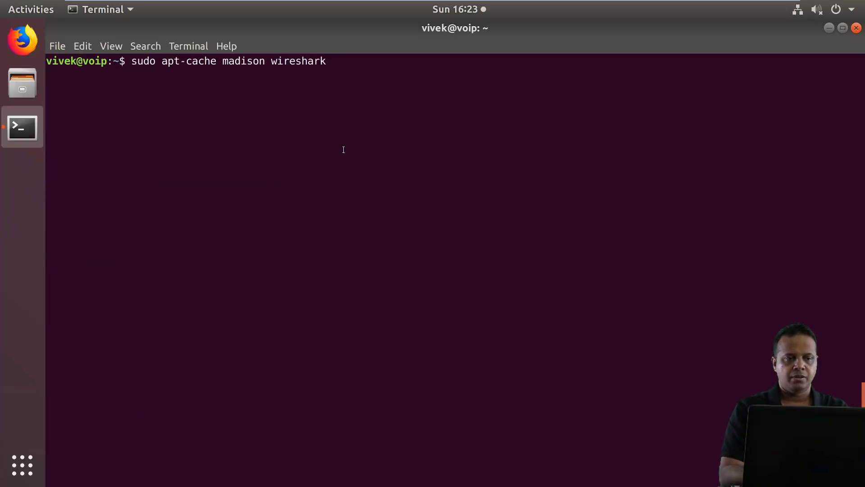
Run the madison lookup, listing wireshark 2.6.1 from the PPA and 2.4.5-1
{"action": "key", "text": "Return"}
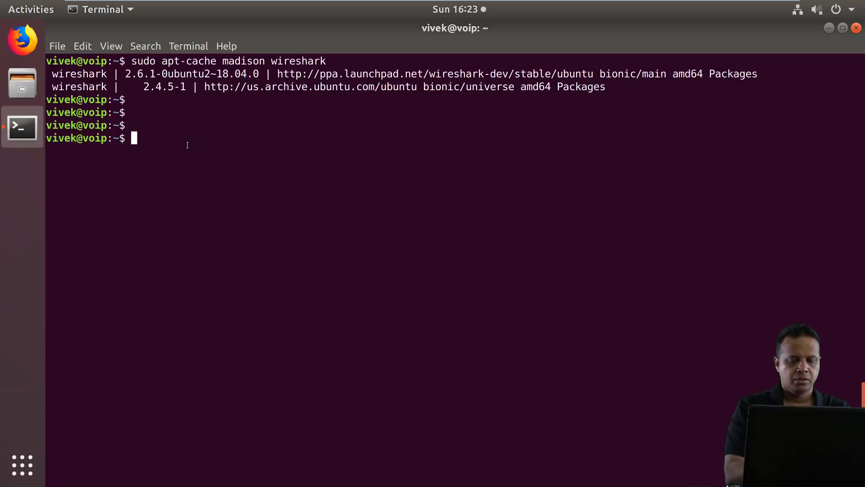
Install wireshark and tshark with sudo apt install, accepting 32 new dependencies
{"action": "type", "text": "sudo apt install wiresha"}
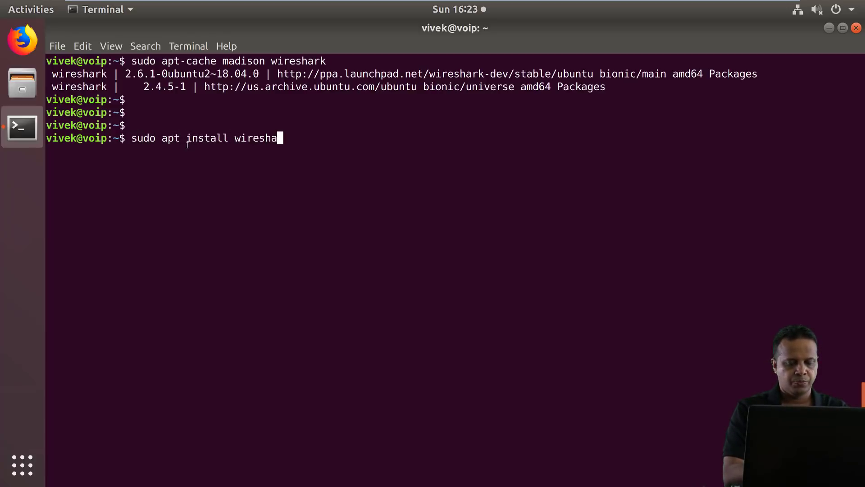
{"action": "type", "text": "rk tshark"}
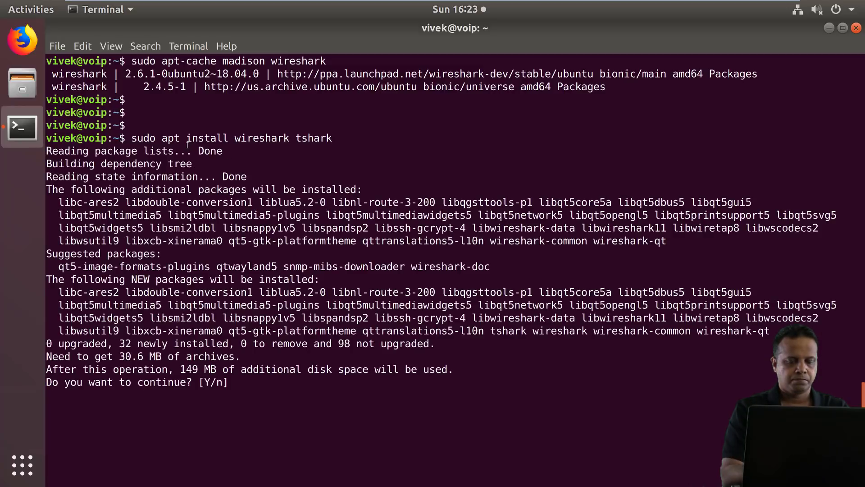
{"action": "type", "text": "y"}
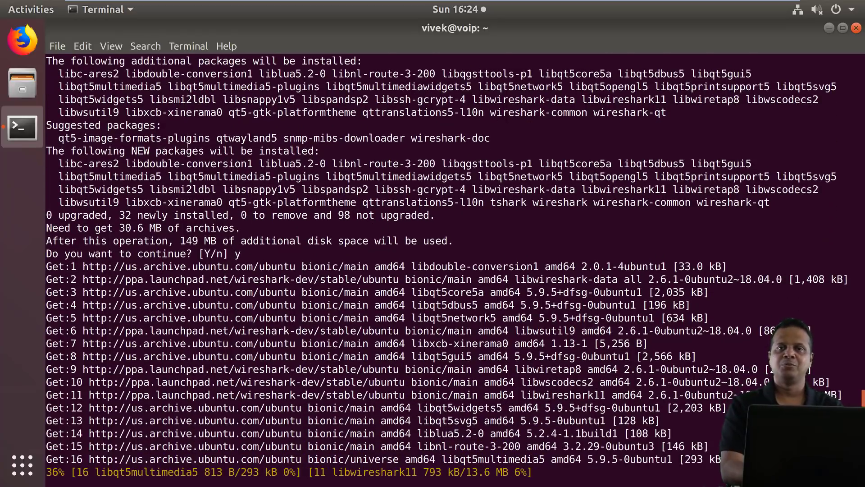
{"action": "scroll", "scroll_direction": "down", "scroll_amount": 3}
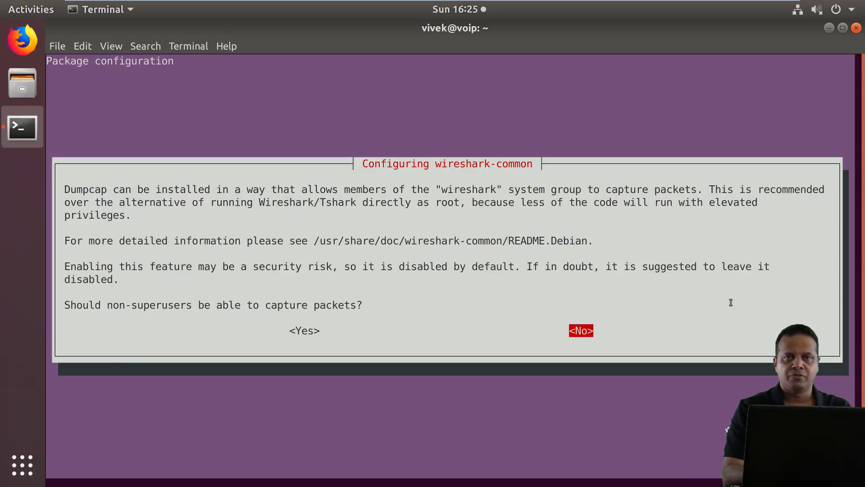
Answer the wireshark-common non-superuser packet capture question and finish installing
{"action": "key", "text": "Left"}
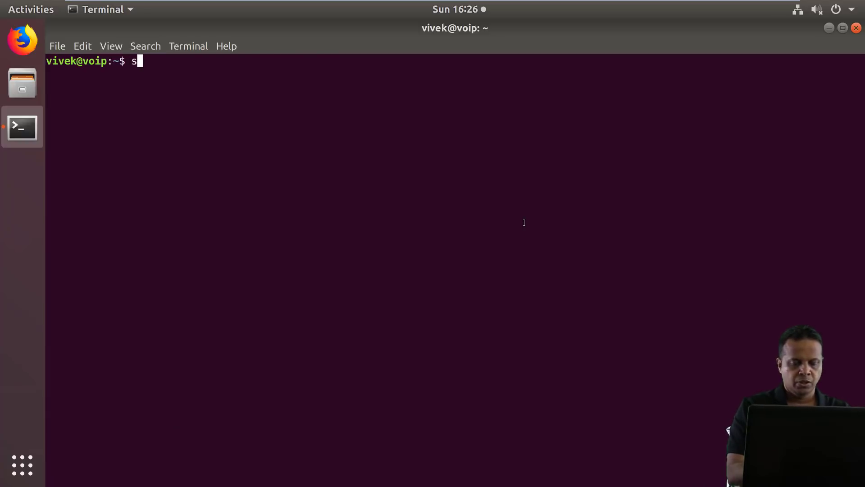
Add $USER to the wireshark group with usermod -a -G, then check groups with id
{"action": "type", "text": "udo usermod"}
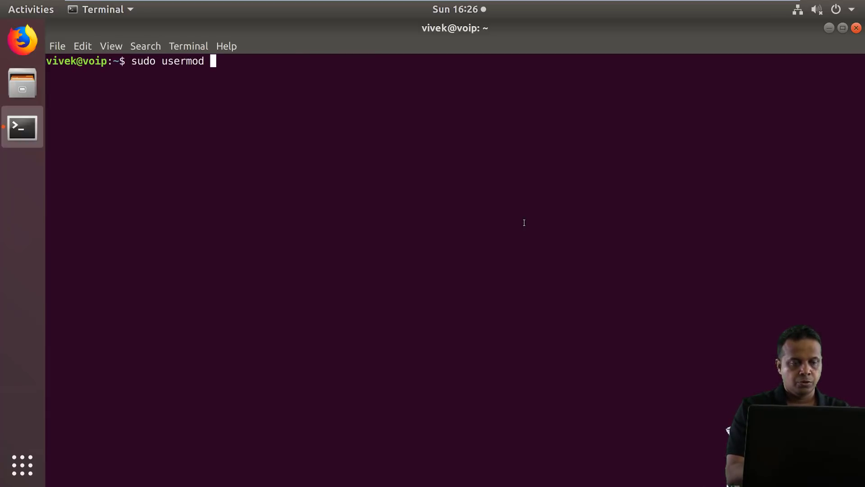
{"action": "type", "text": "-a -G"}
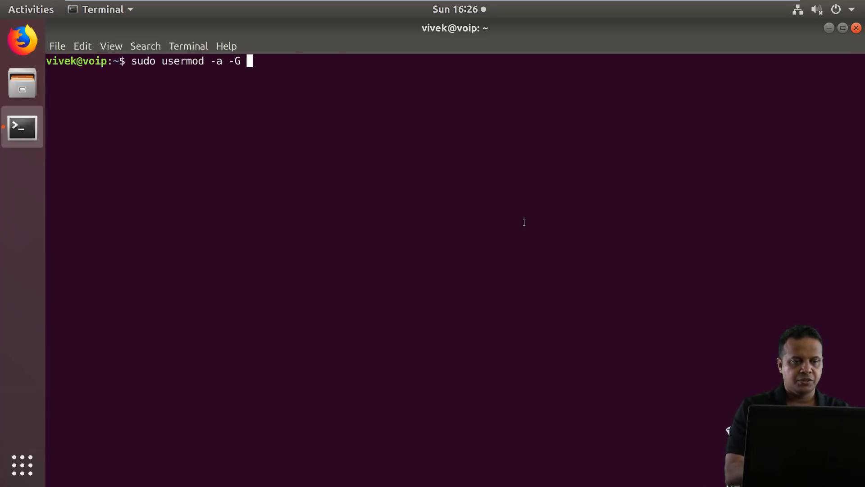
{"action": "type", "text": "wires"}
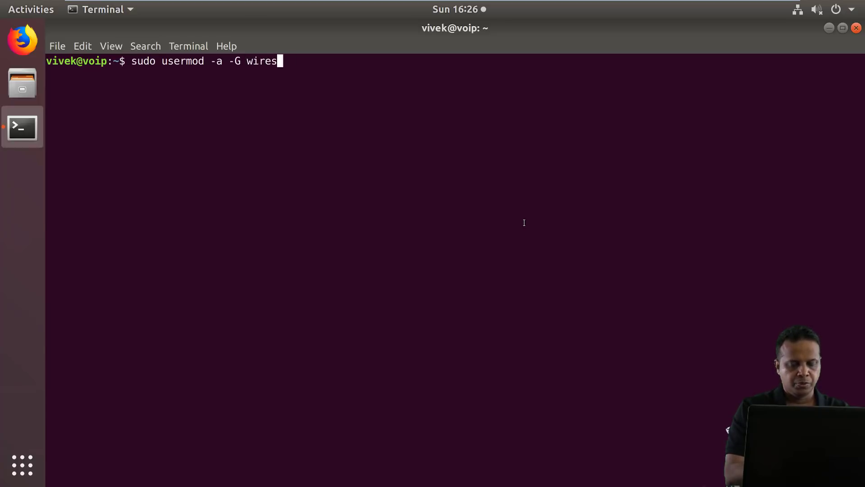
{"action": "type", "text": "hark"}
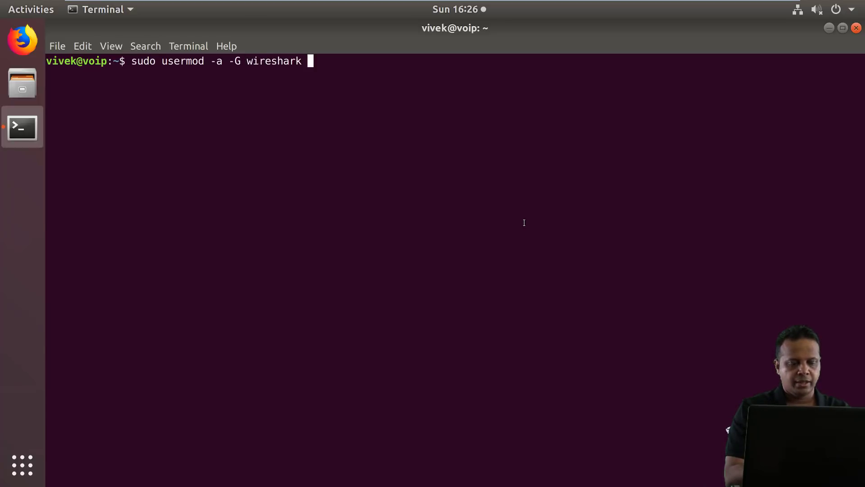
{"action": "type", "text": "$USER"}
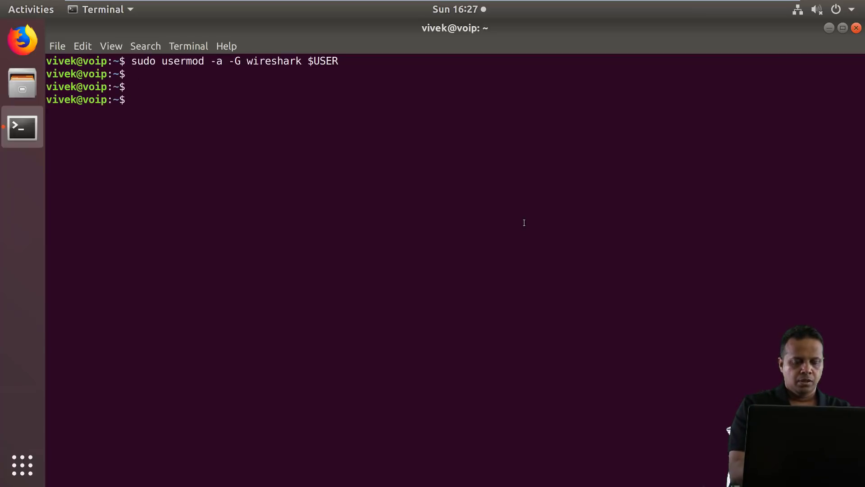
{"action": "type", "text": "id"}
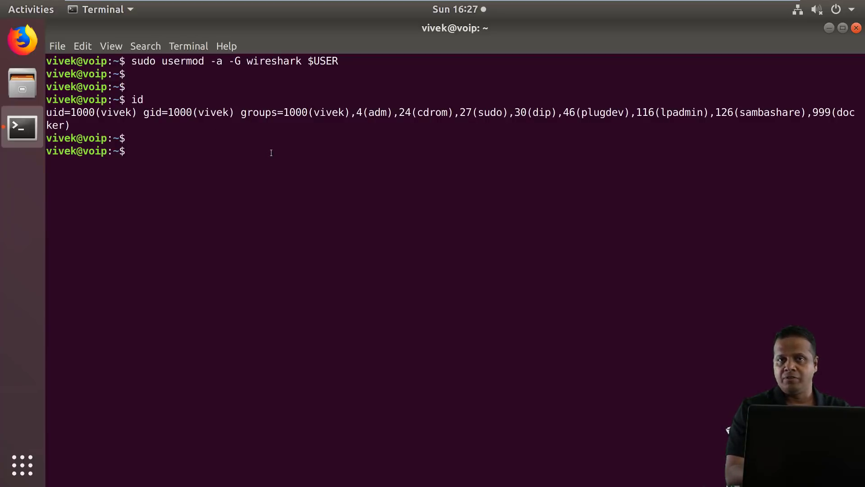
Run newgrp wireshark and confirm with id that gid 127 is wireshark
{"action": "type", "text": "newgrp"}
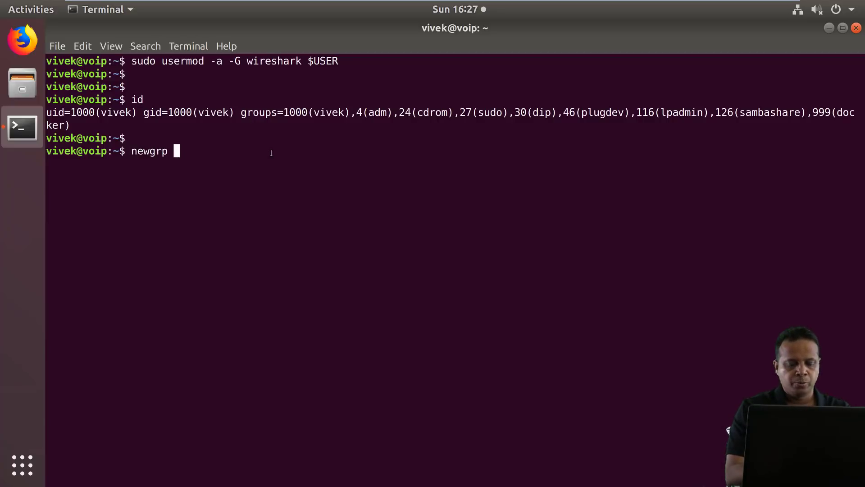
{"action": "type", "text": "wireshark"}
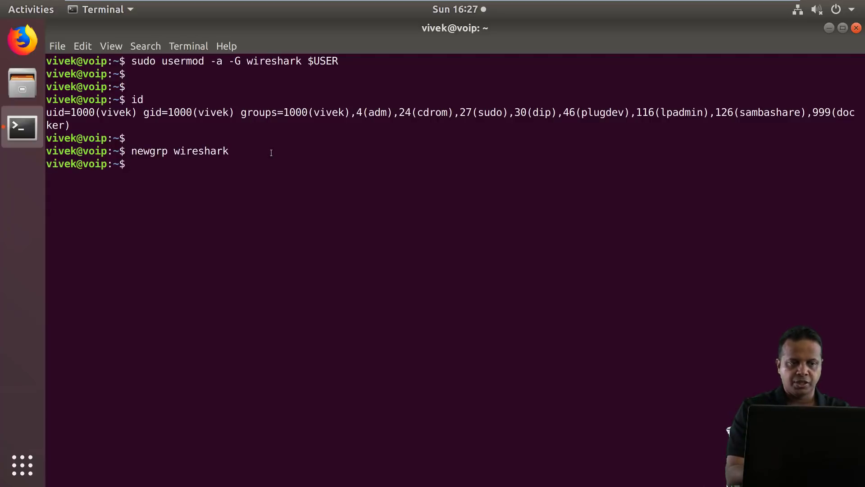
{"action": "type", "text": "id"}
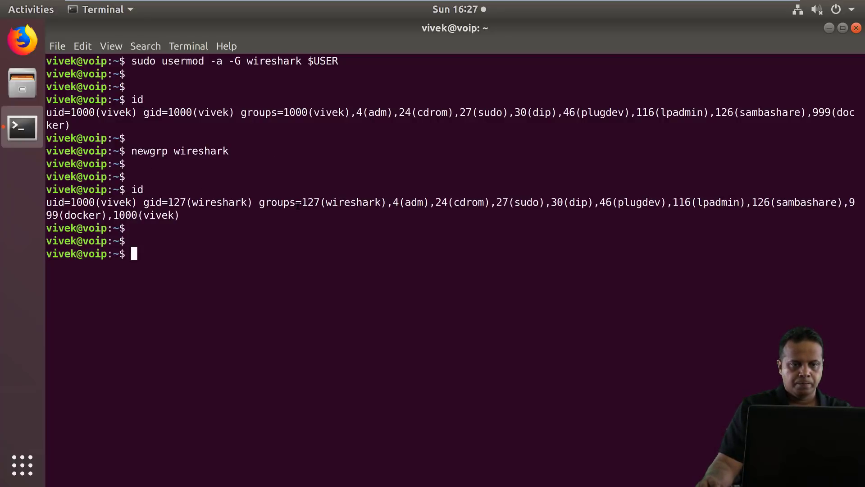
{"action": "double_click", "coordinate": [342, 202]}
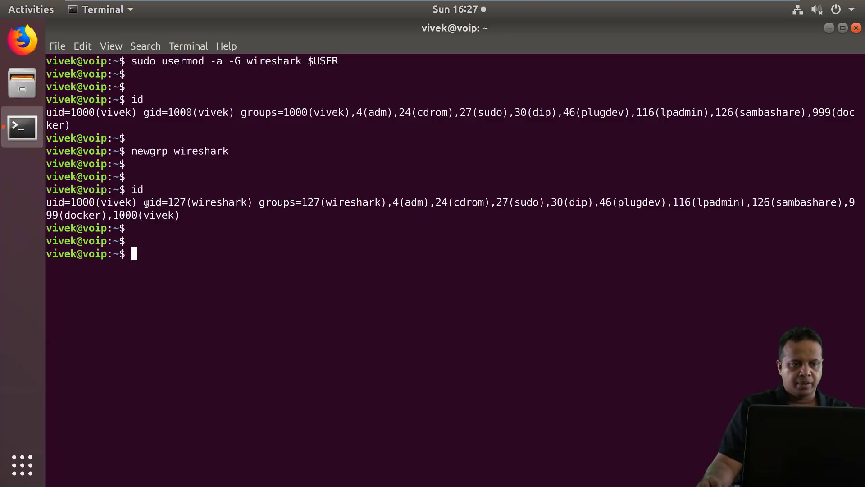
{"action": "mouse_move", "coordinate": [283, 243]}
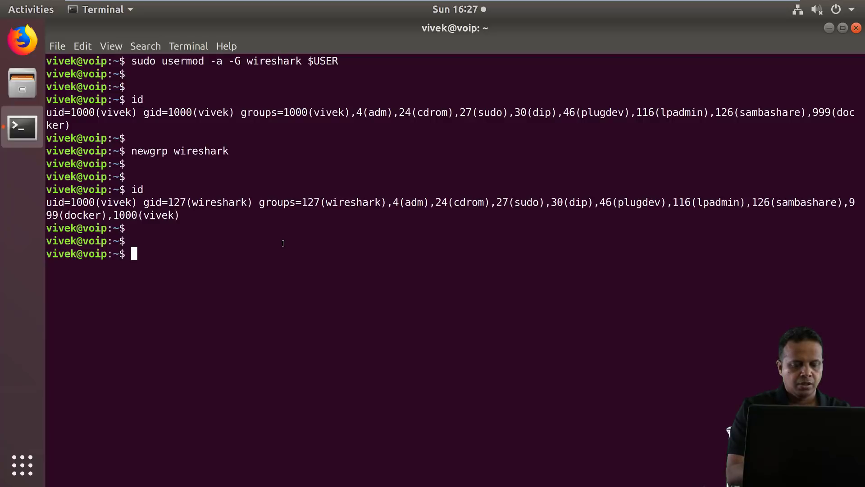
Launch Wireshark in the background, maximize it, and view its About version details
{"action": "type", "text": "wireshark &"}
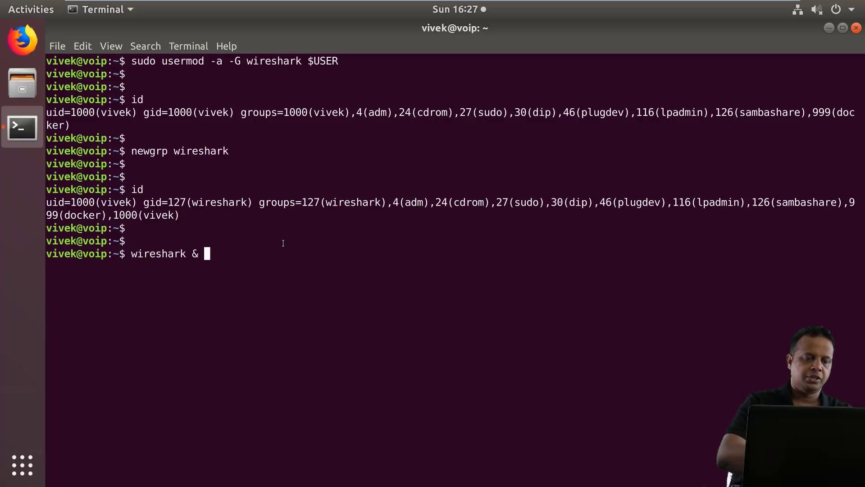
{"action": "key", "text": "Return"}
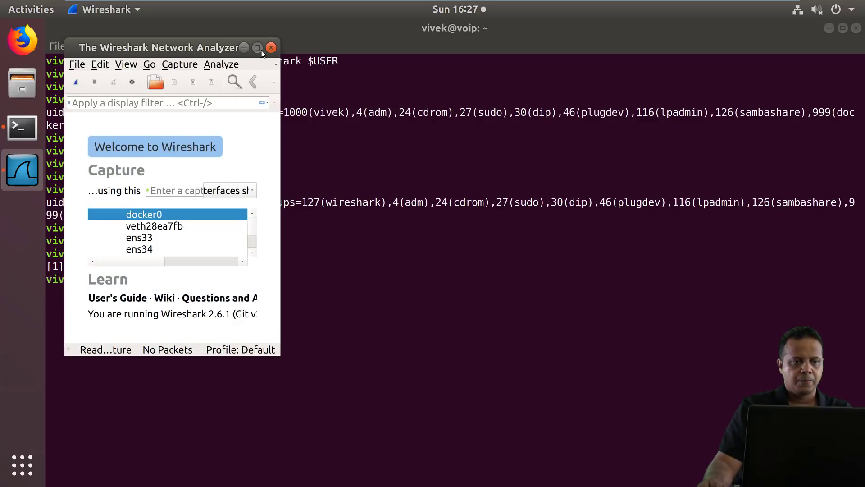
{"action": "left_click", "coordinate": [410, 44]}
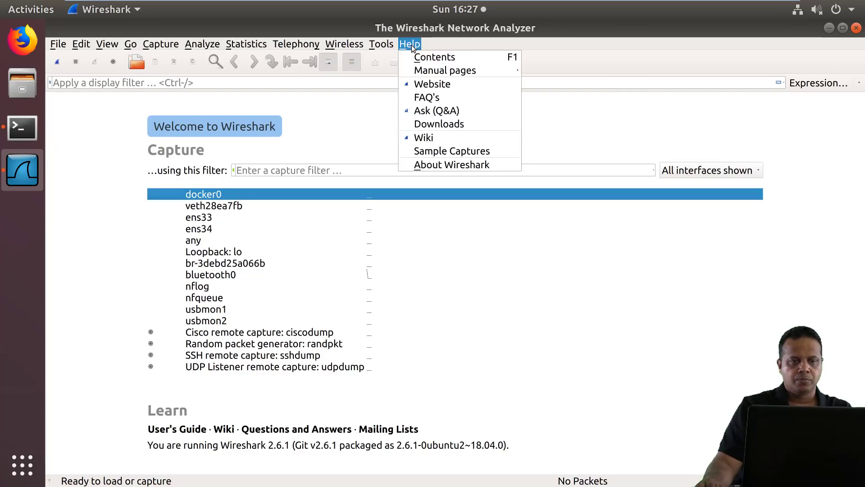
{"action": "left_click", "coordinate": [451, 165]}
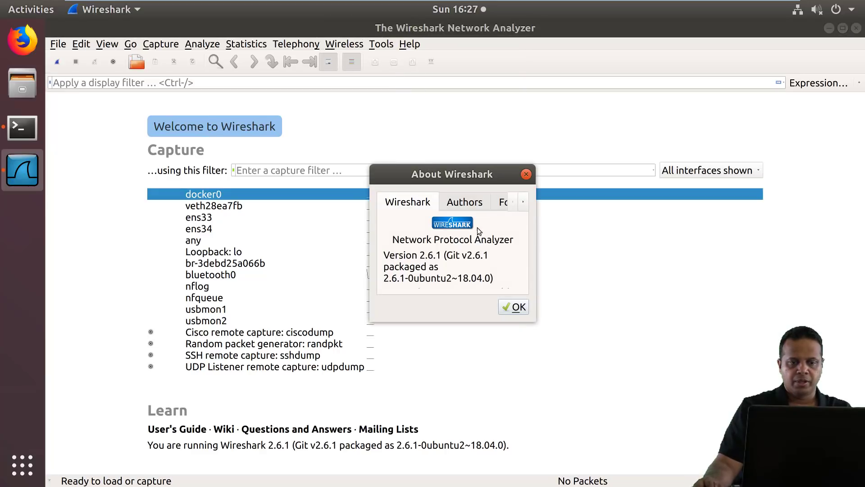
{"action": "left_click", "coordinate": [513, 306]}
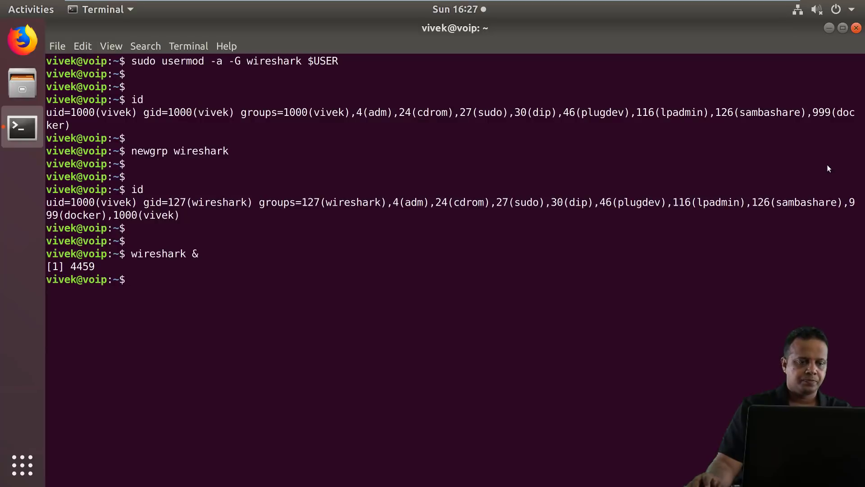
Run 'tshark -v' to check the TShark version, then switch windows
{"action": "type", "text": "tshark"}
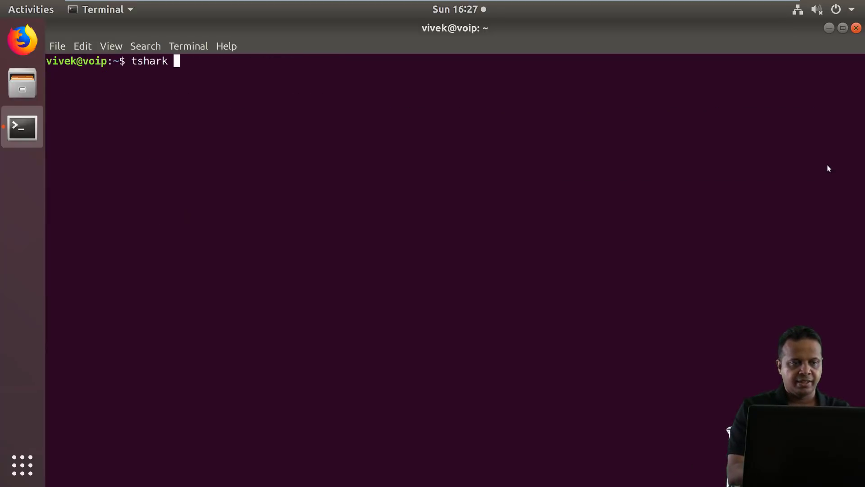
{"action": "type", "text": "-v"}
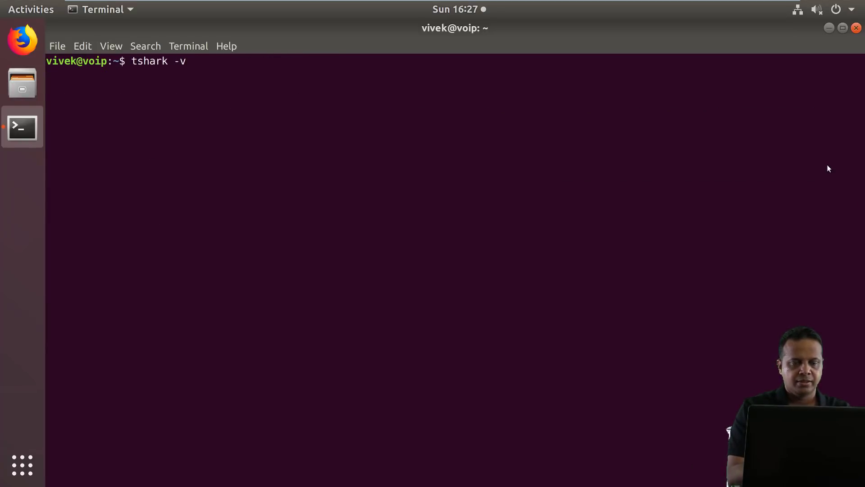
{"action": "key", "text": "Return"}
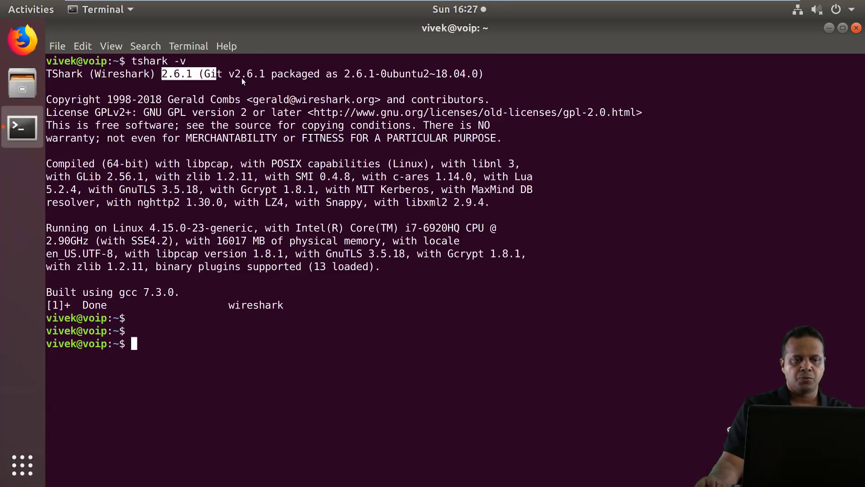
{"action": "key", "text": "alt+Tab"}
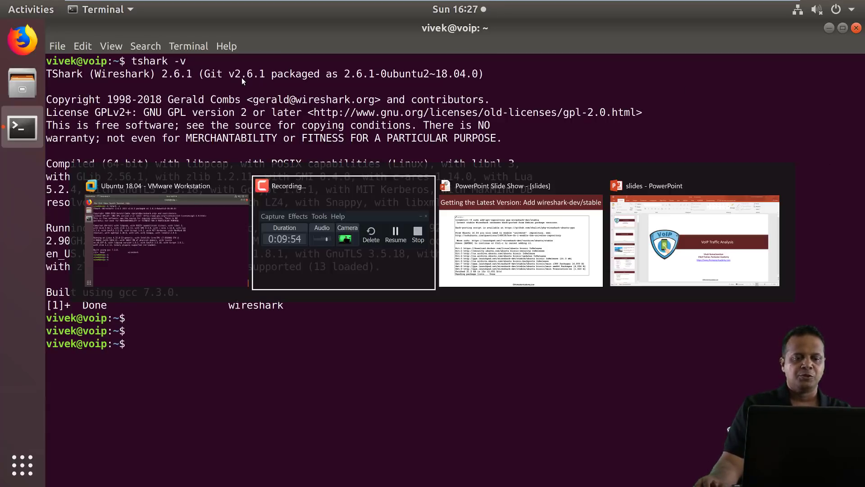